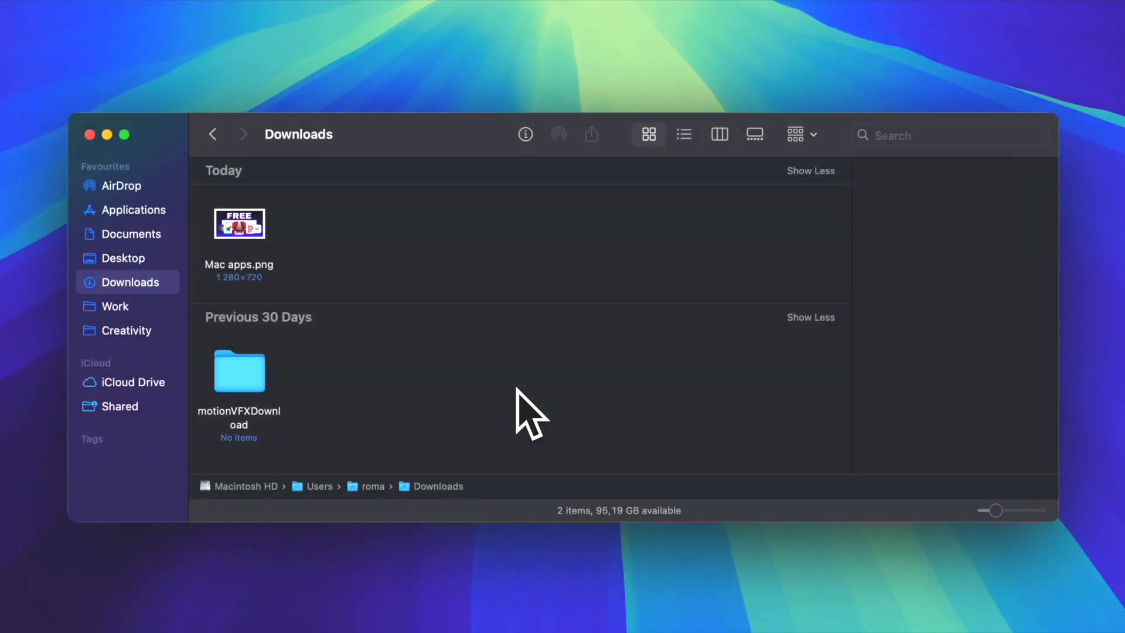
# Copy the Battle of Preston article's opening sentences so Overpaste records them.
pyautogui.press('cmd+x')
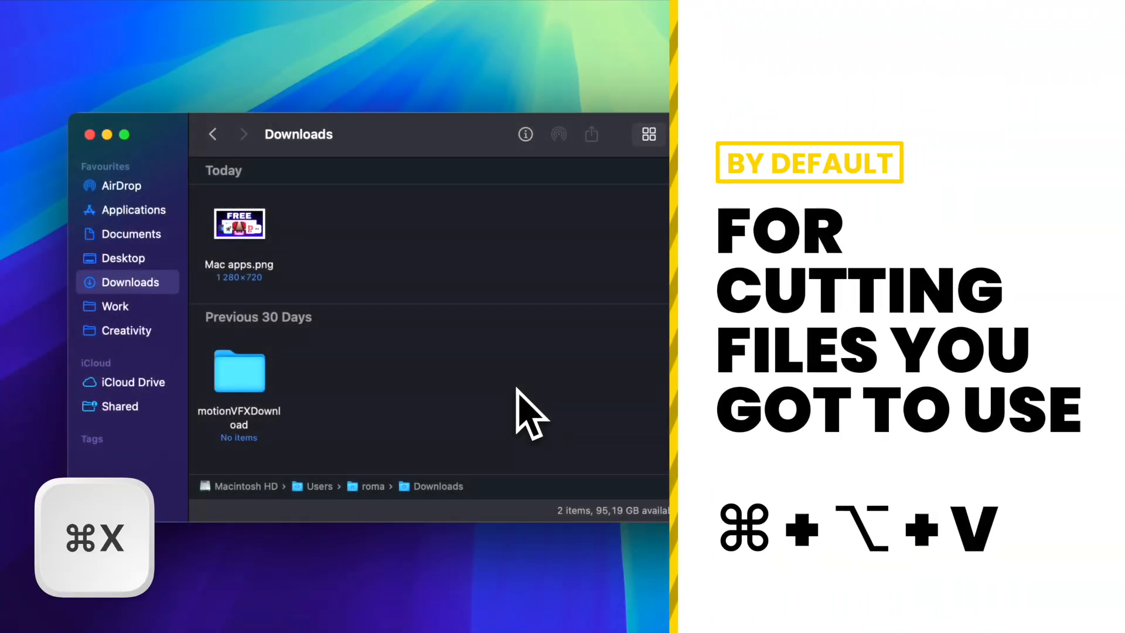
pyautogui.click(239, 225)
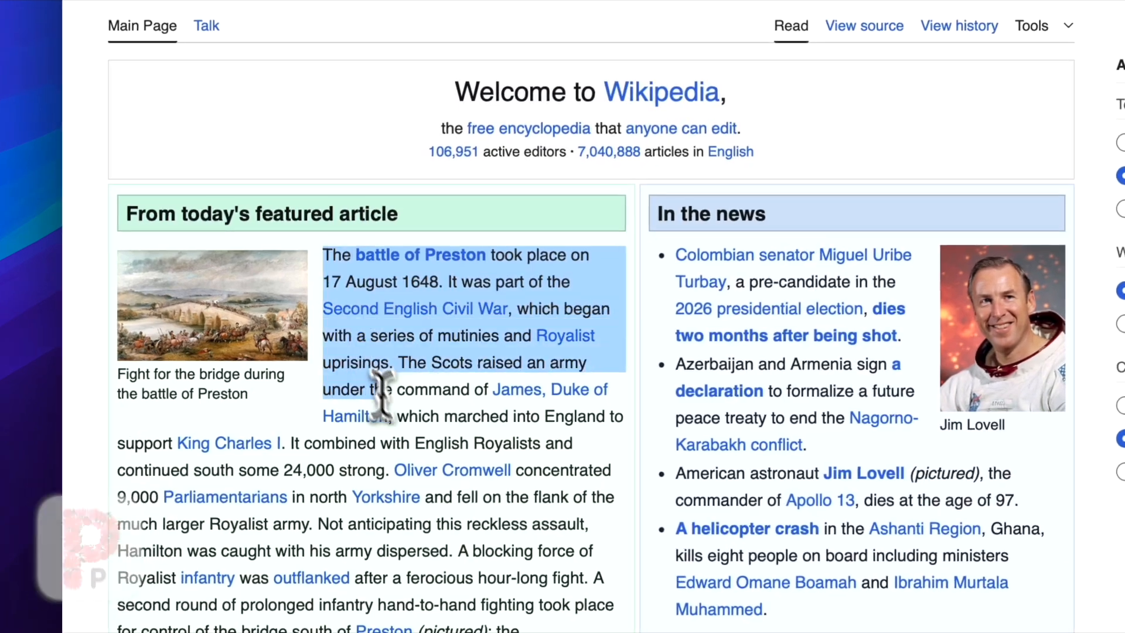
pyautogui.press('cmd+c')
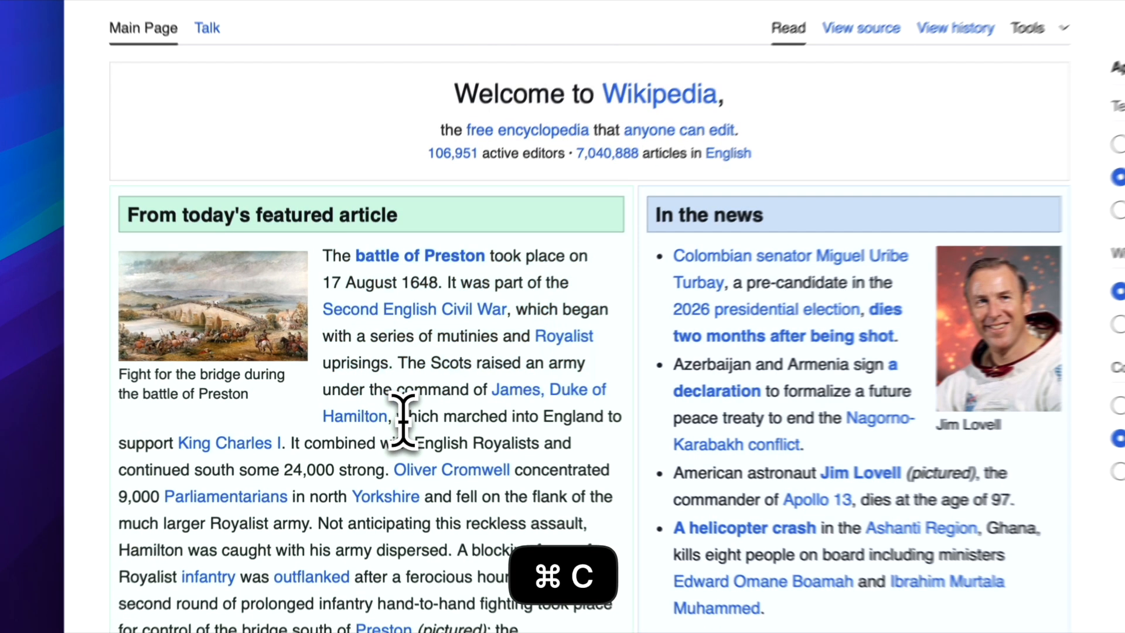
pyautogui.press('cmd+tab')
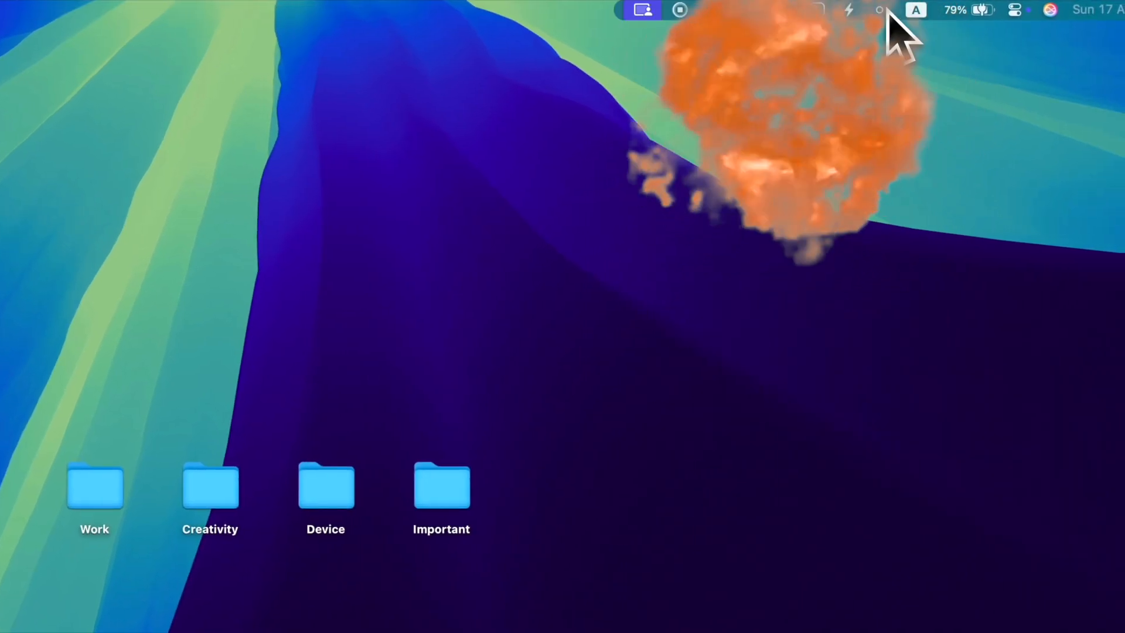
# View Ice's Menu Bar Appearance settings, then show the hidden menu bar section.
pyautogui.click(881, 10)
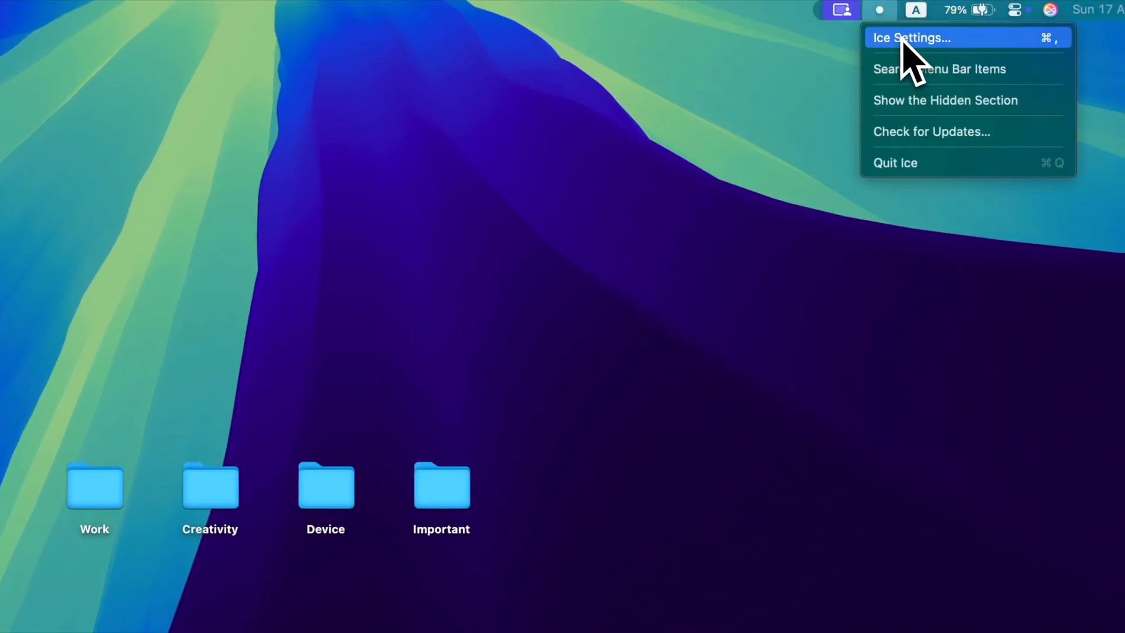
pyautogui.click(911, 37)
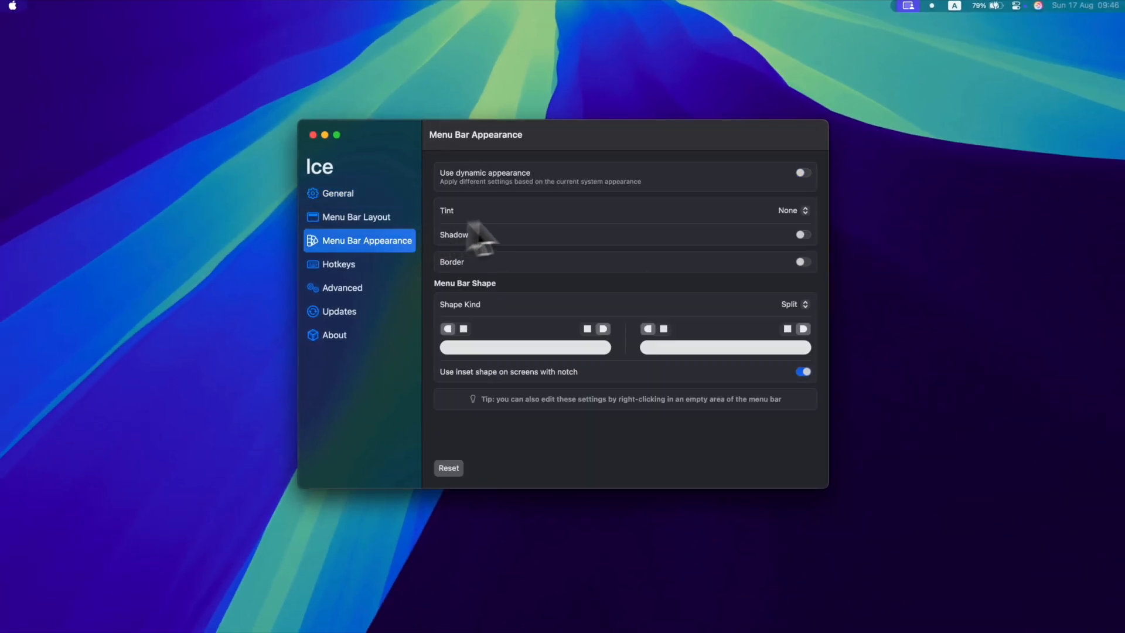
pyautogui.click(802, 234)
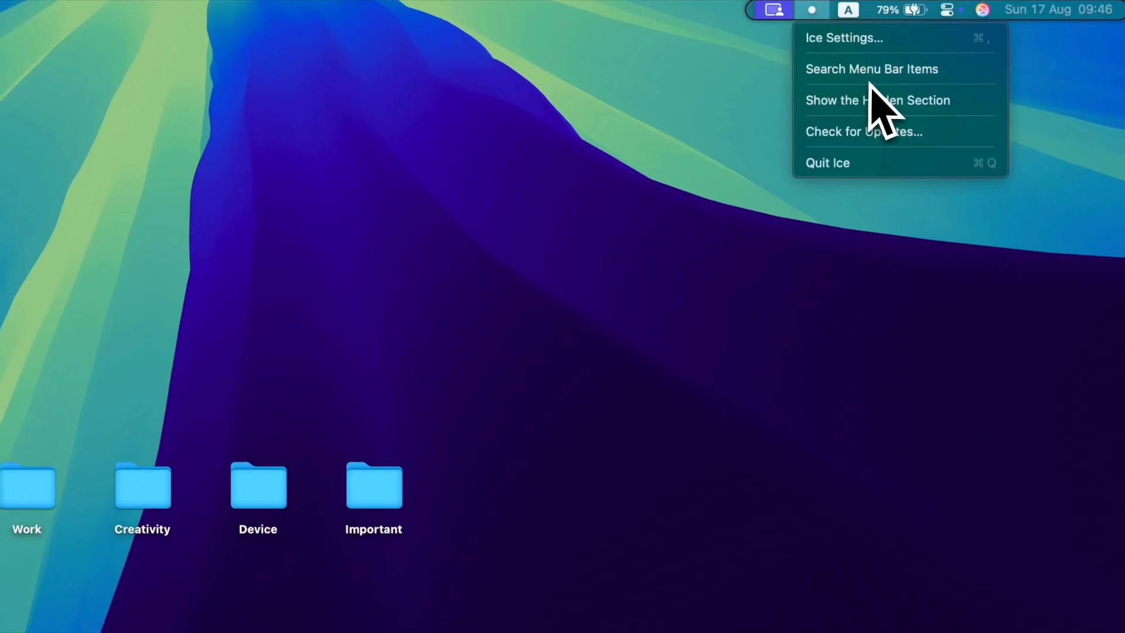
pyautogui.click(872, 69)
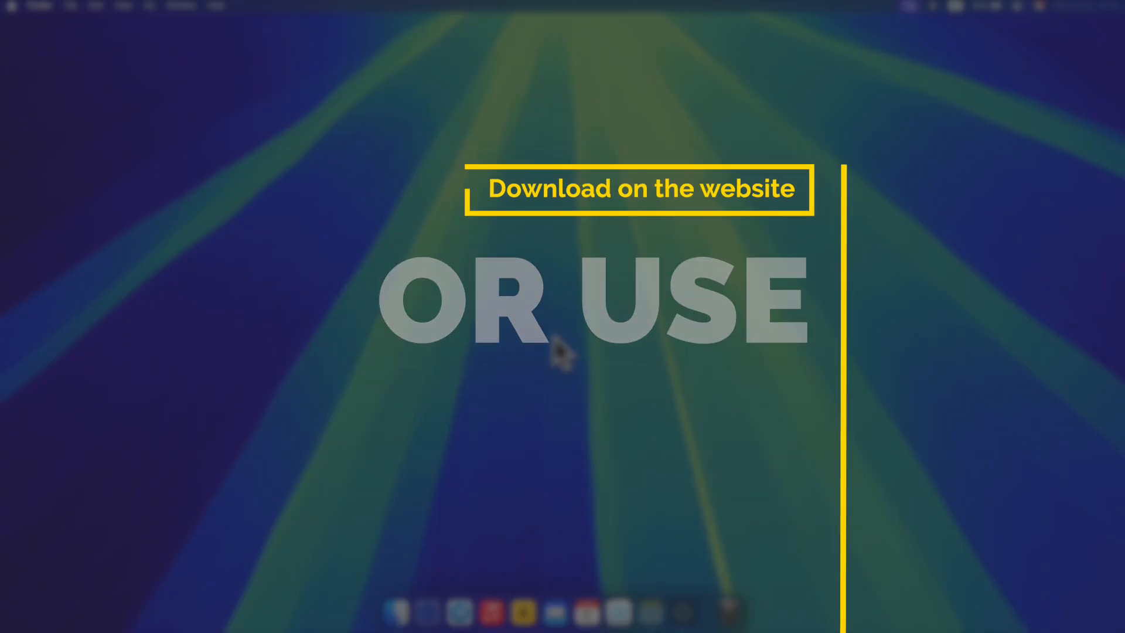
# Launch Latest from the Dock and update Arc from 1.97.1 to 1.106.0.
pyautogui.click(648, 598)
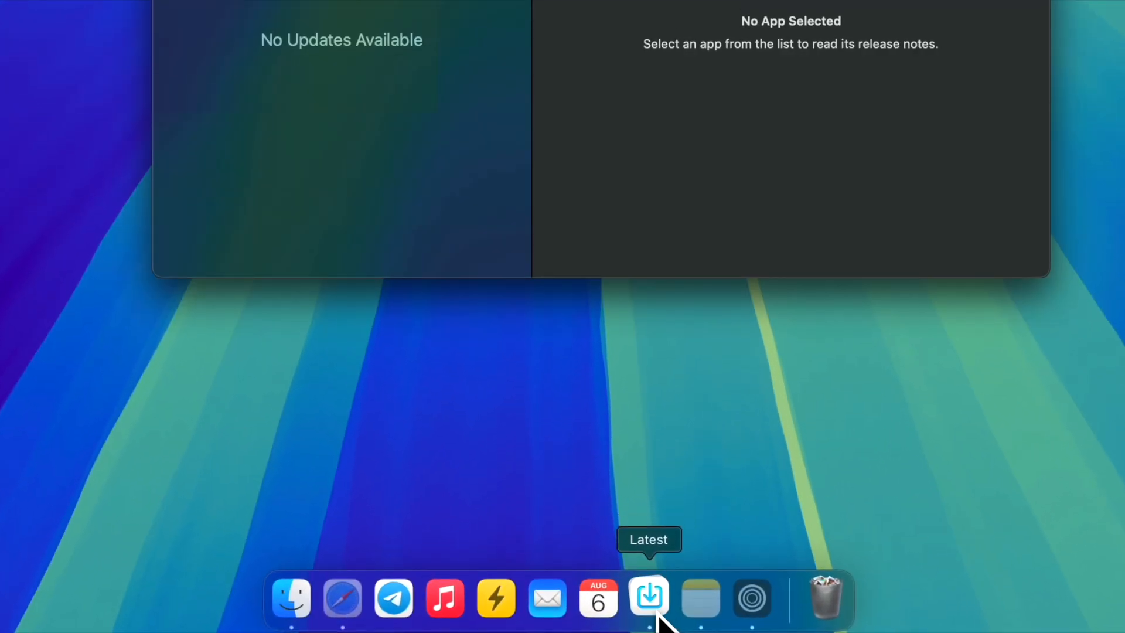
pyautogui.click(649, 598)
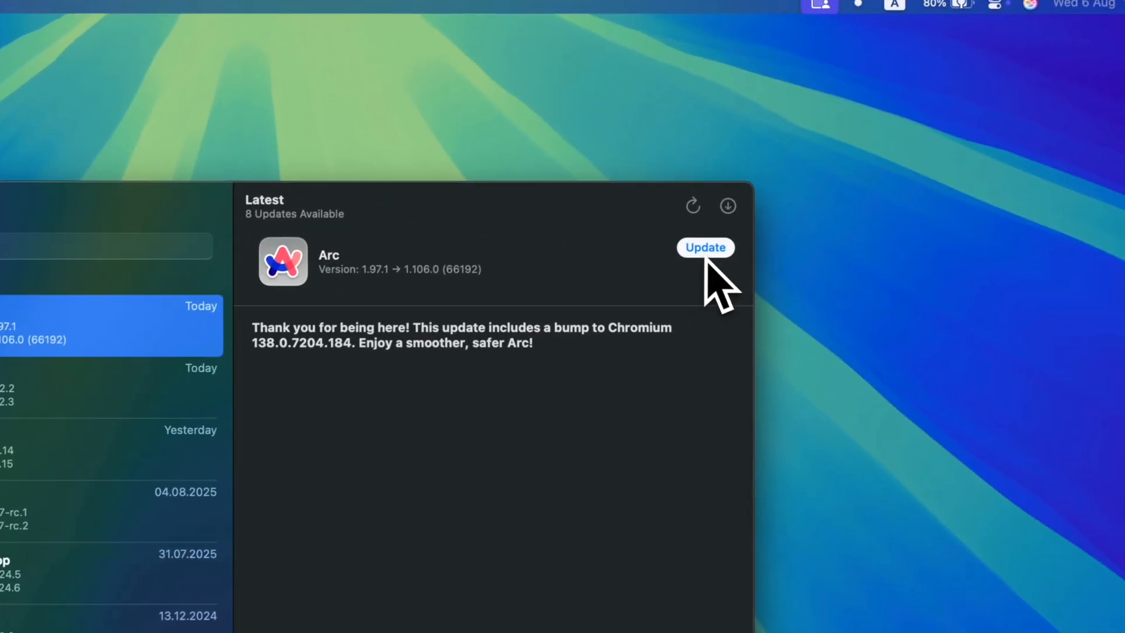
pyautogui.click(705, 246)
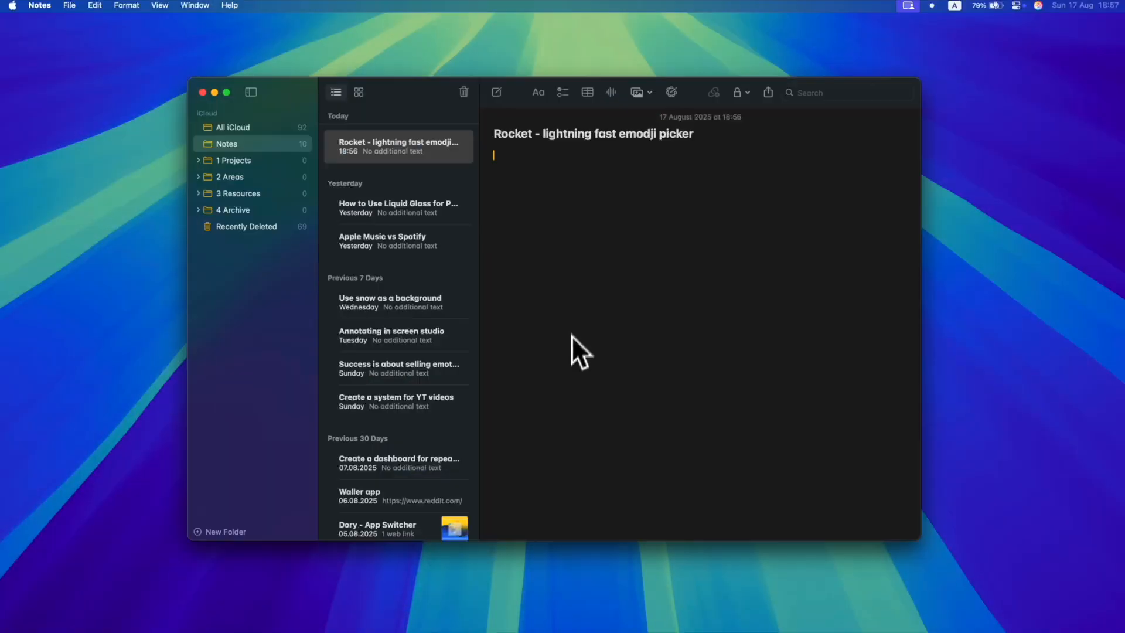
# Write 'The app is free' followed by a butterfly emoji inserted via Rocket.
pyautogui.write('The app is free')
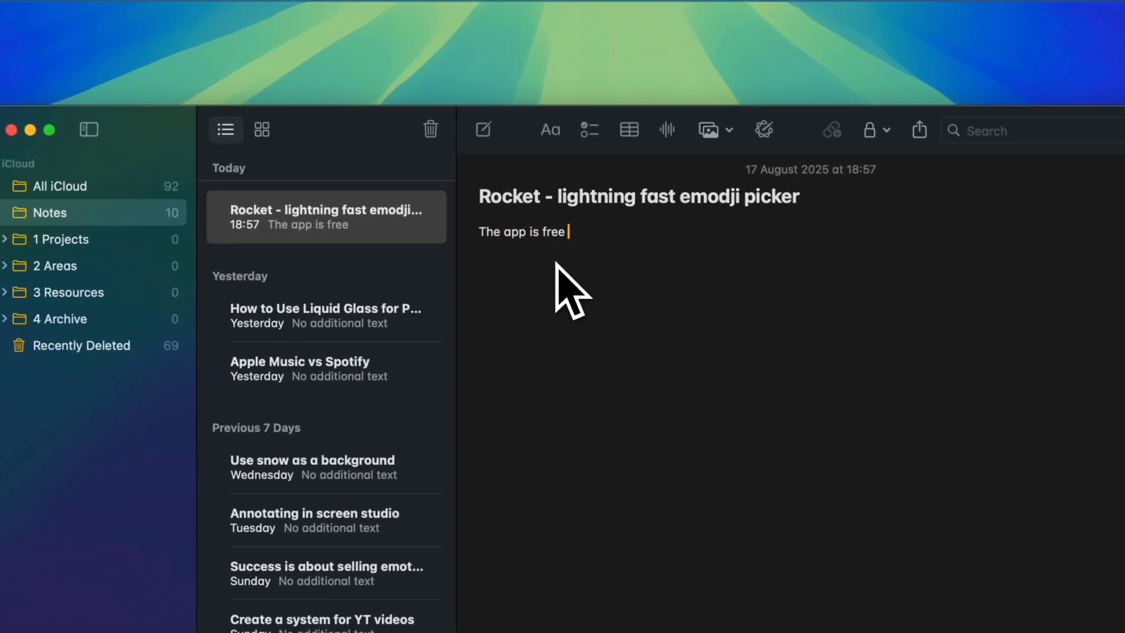
pyautogui.write('🦋')
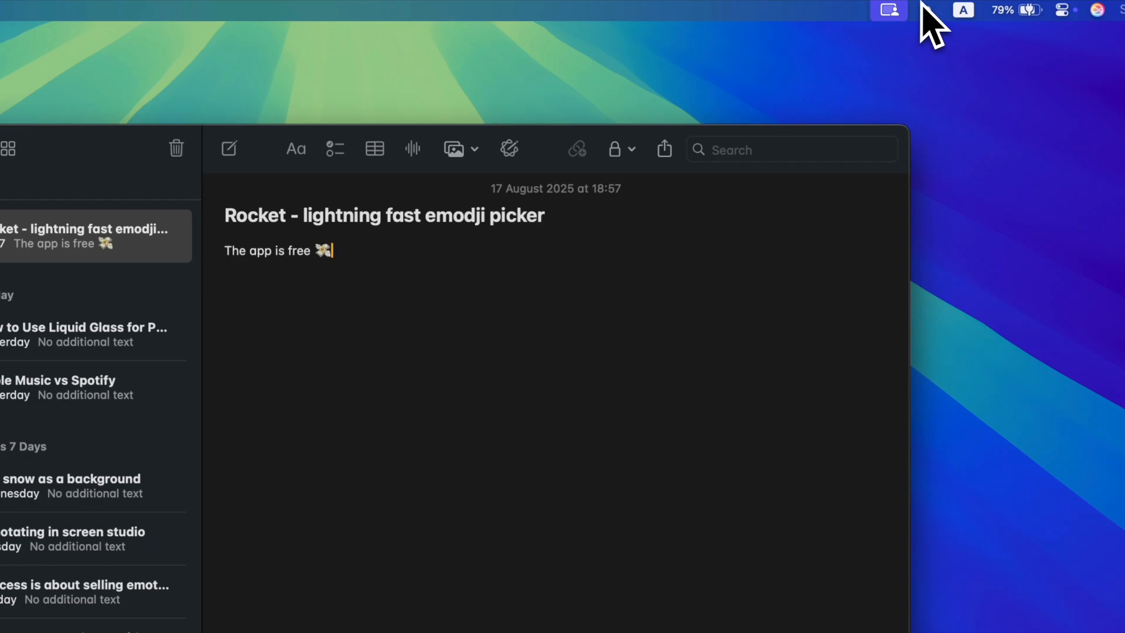
pyautogui.click(793, 10)
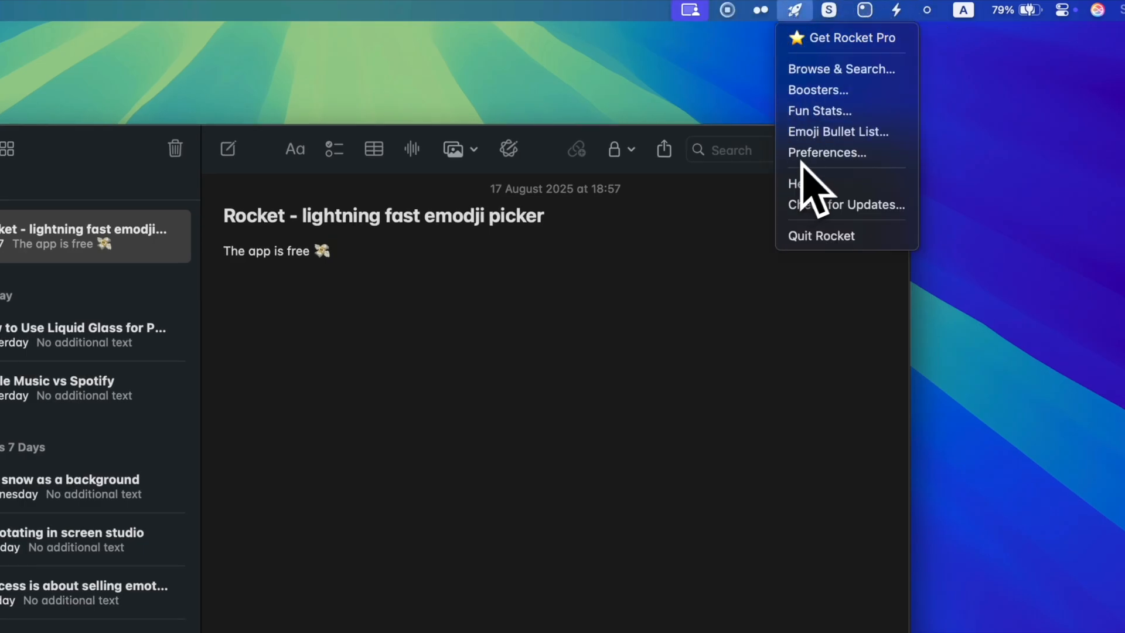
pyautogui.click(828, 152)
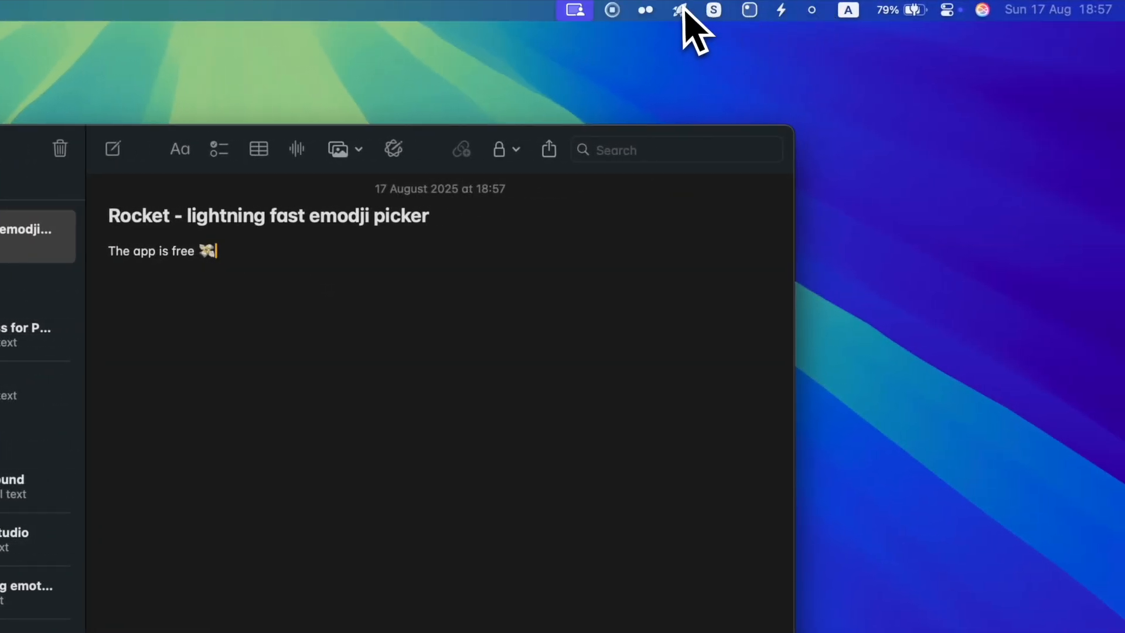
pyautogui.click(678, 10)
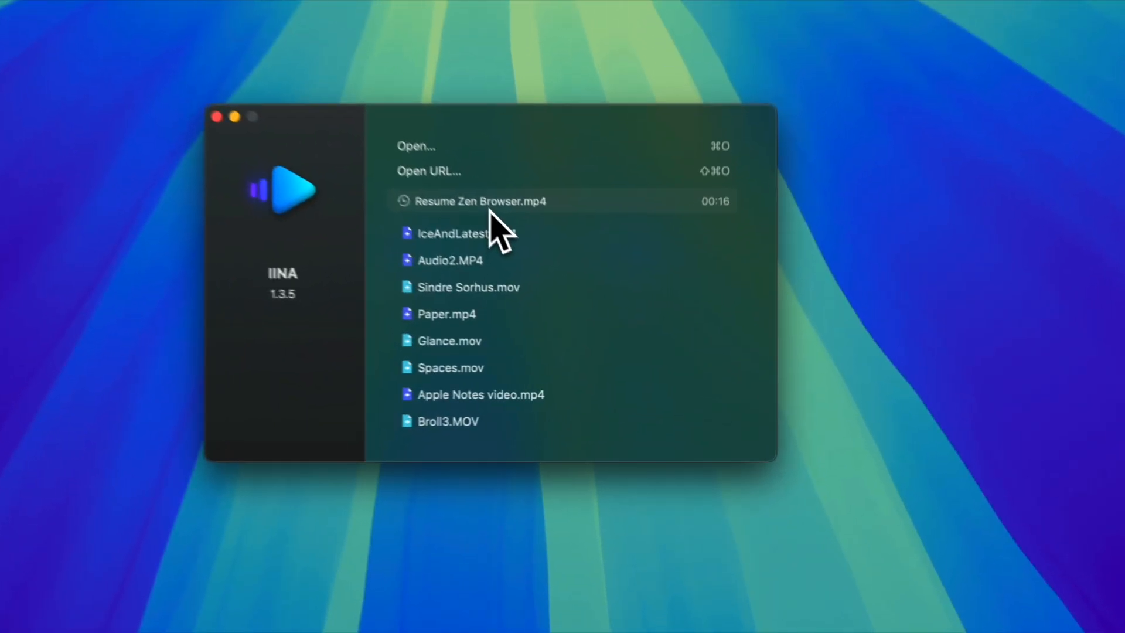
# Resume Zen Browser.mp4 from IINA's welcome window and pause it at 0:19.
pyautogui.click(479, 201)
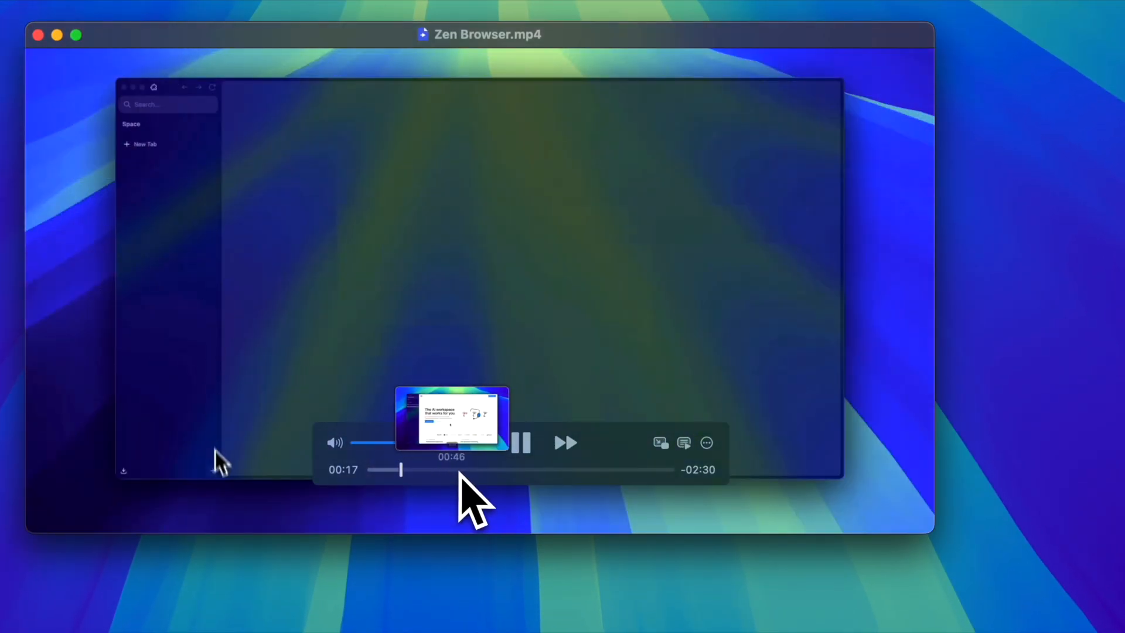
pyautogui.click(521, 443)
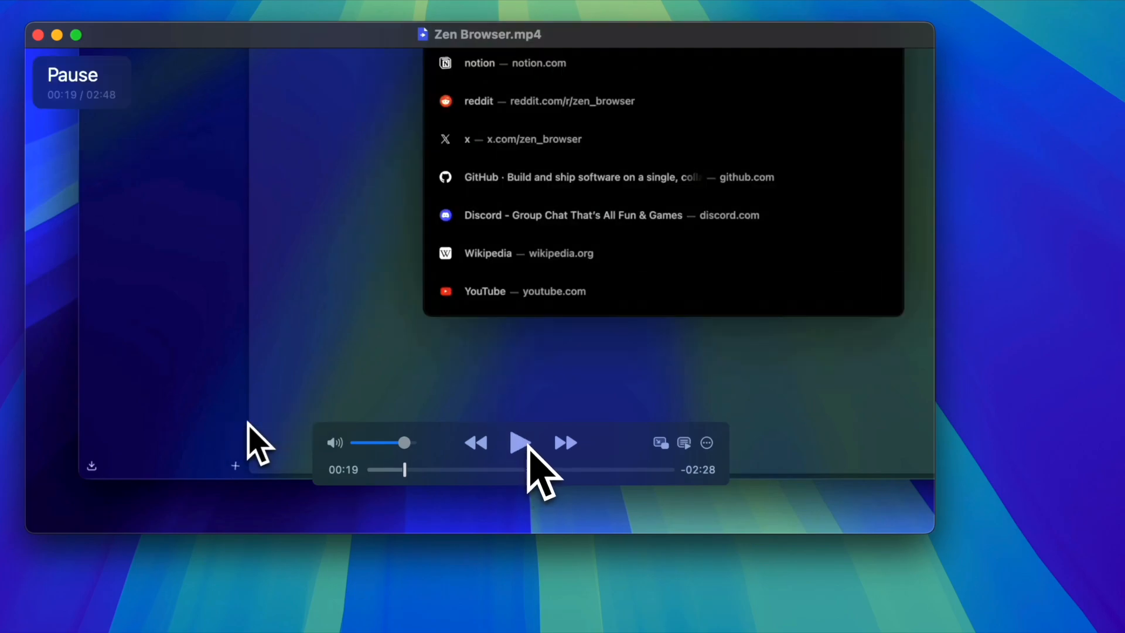
pyautogui.click(706, 442)
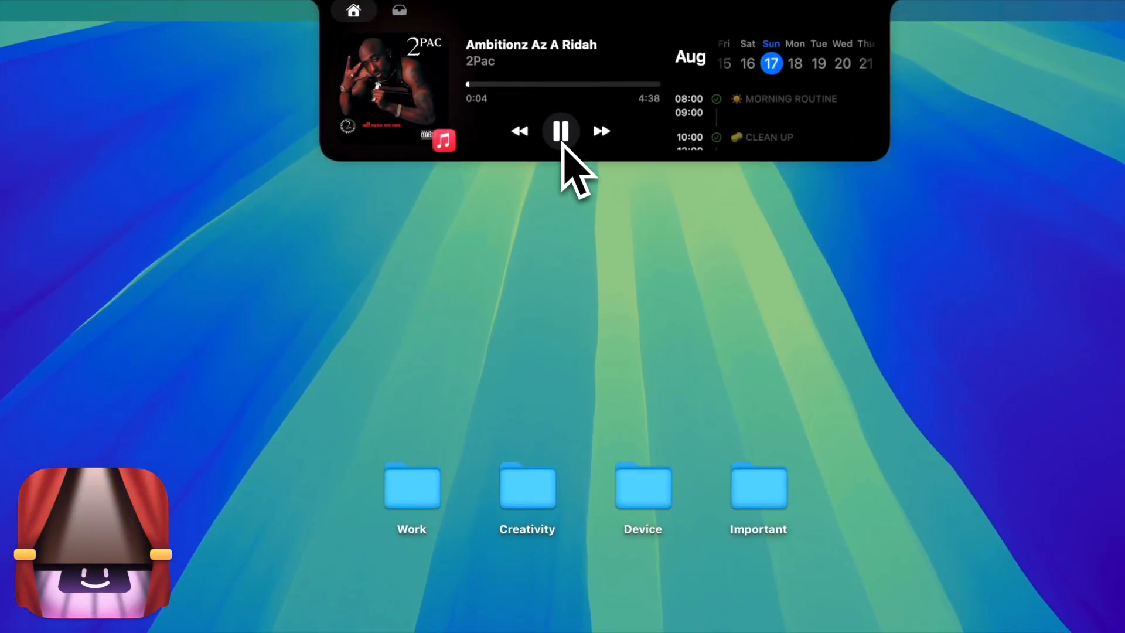
# Pause 'Ambitionz Az A Ridah' from the expanded Boring Notch panel.
pyautogui.click(562, 131)
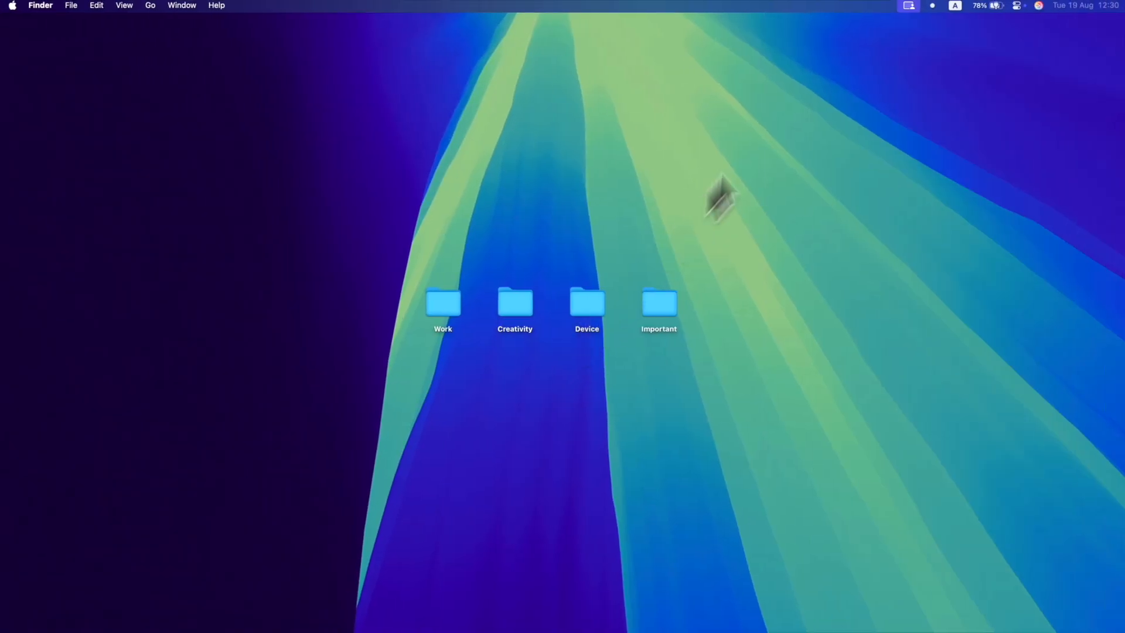
# In Boring Notch settings, turn off Show calendar and enable boring mirror.
pyautogui.click(757, 9)
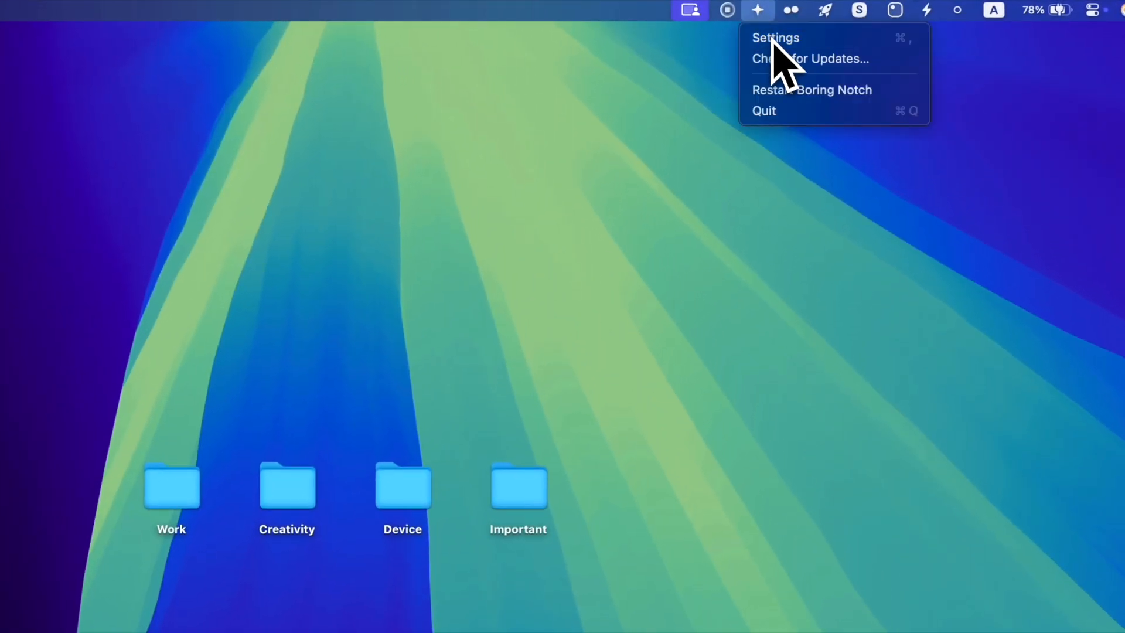
pyautogui.click(774, 37)
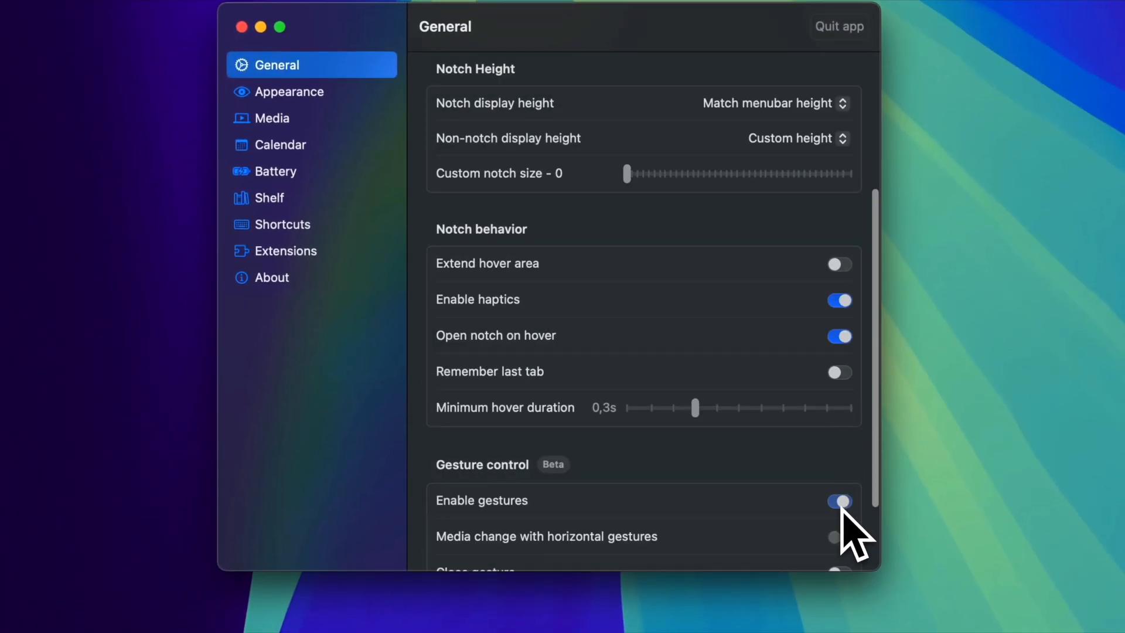
pyautogui.click(838, 500)
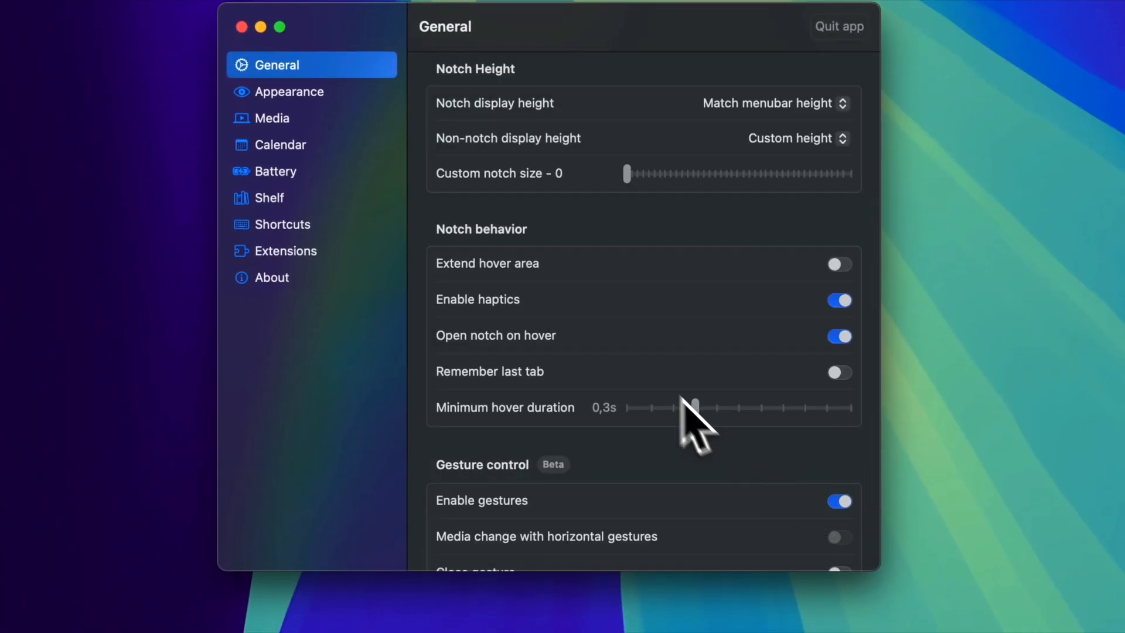
pyautogui.click(280, 144)
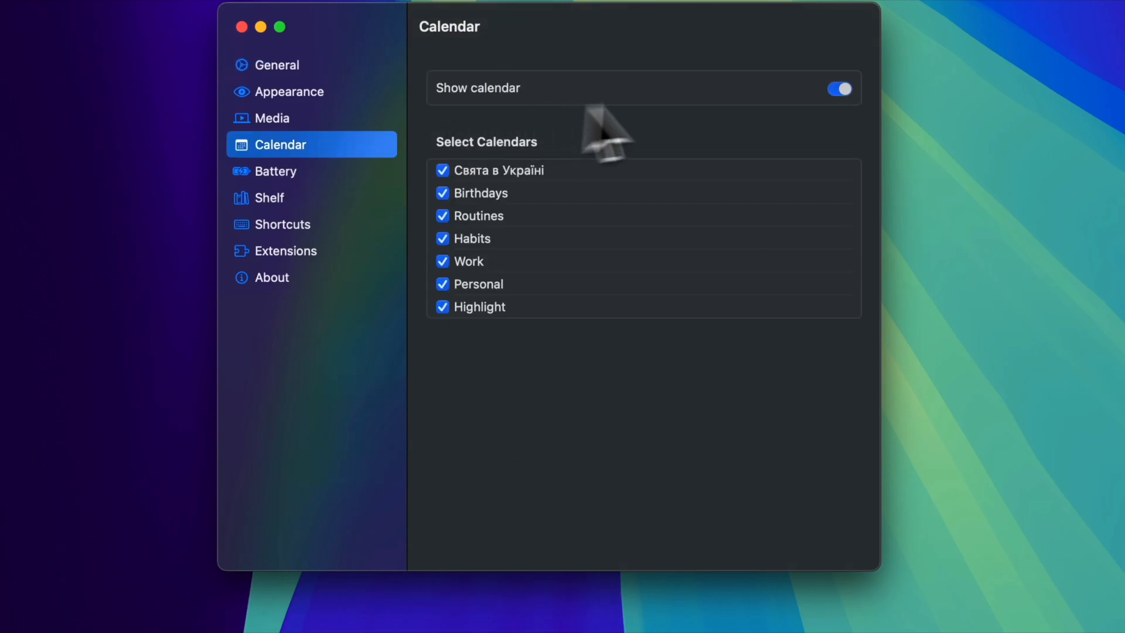
pyautogui.click(839, 88)
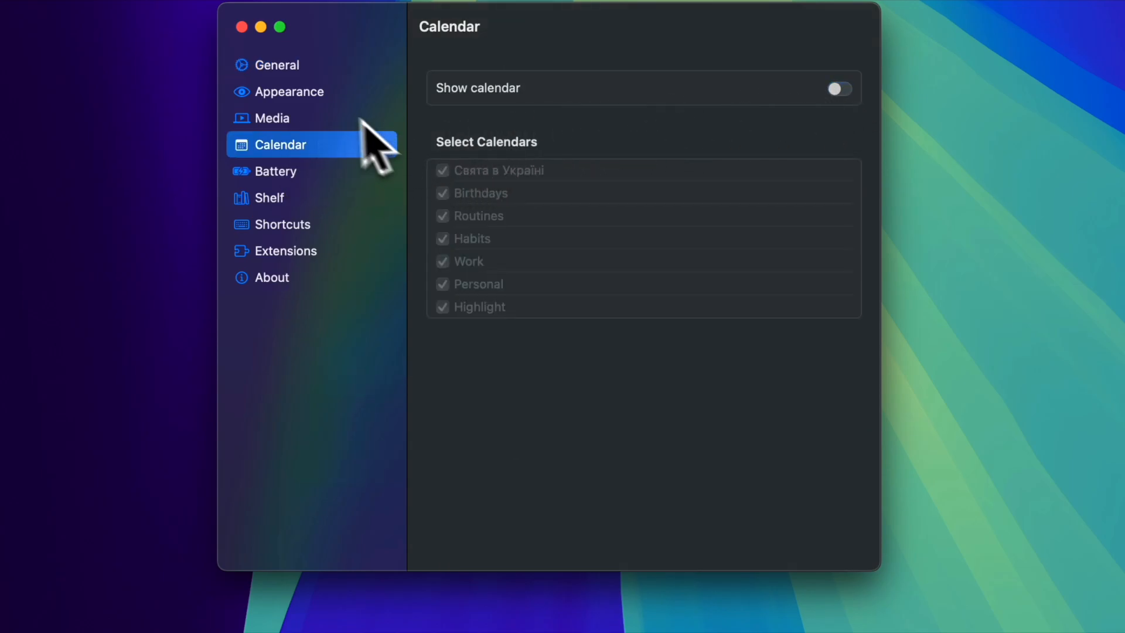
pyautogui.click(290, 92)
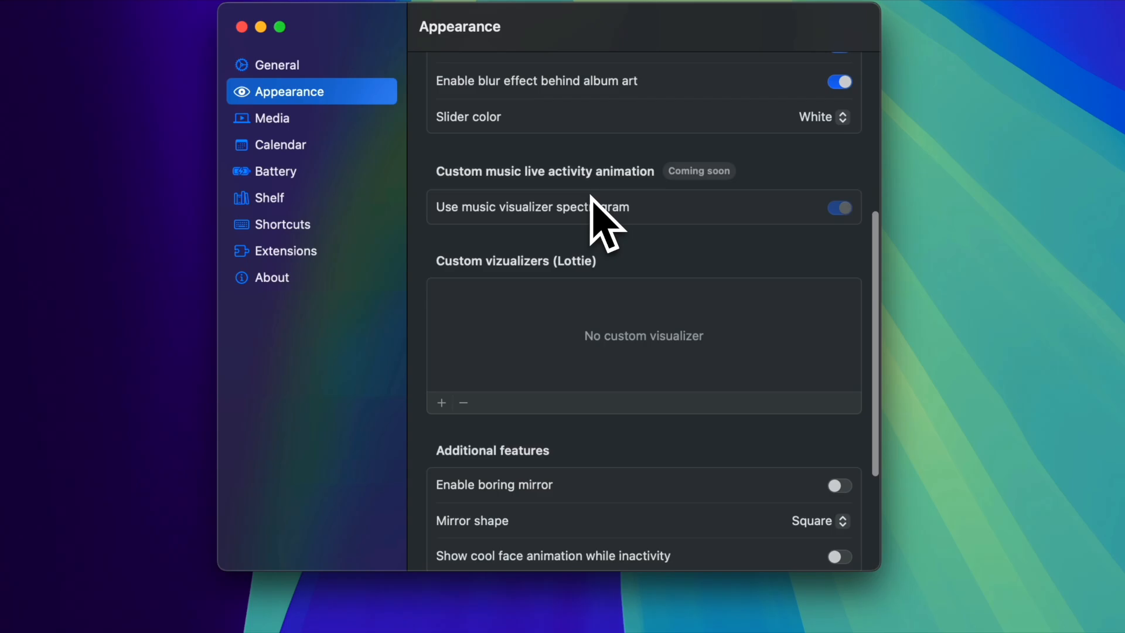
pyautogui.click(838, 288)
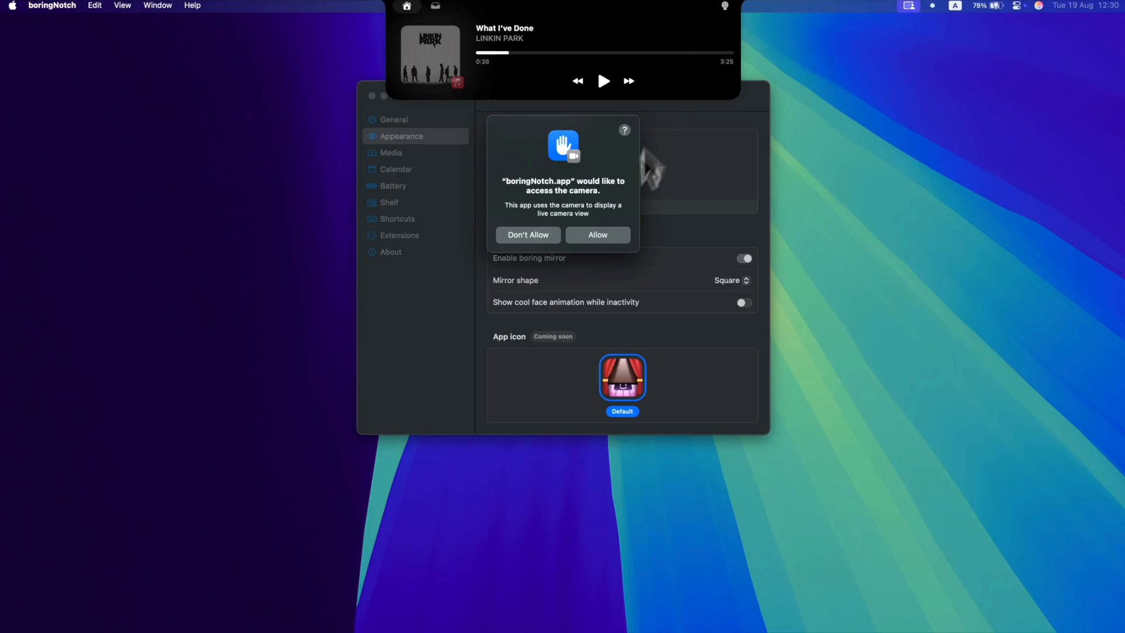
# Allow boringNotch to access the camera.
pyautogui.click(598, 235)
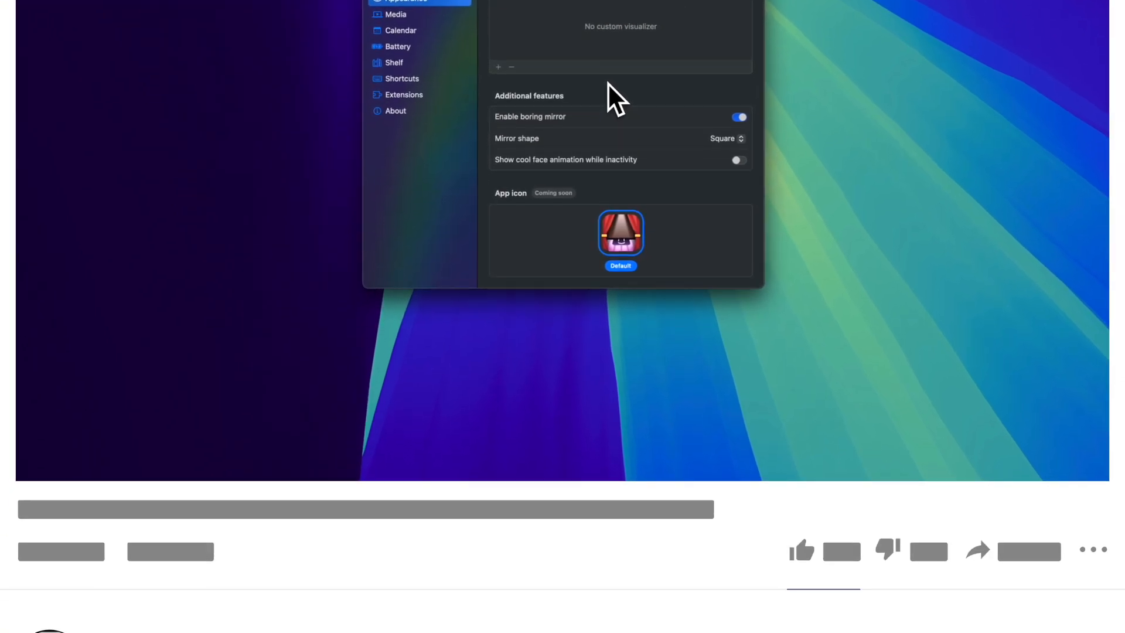
pyautogui.scroll(-3)
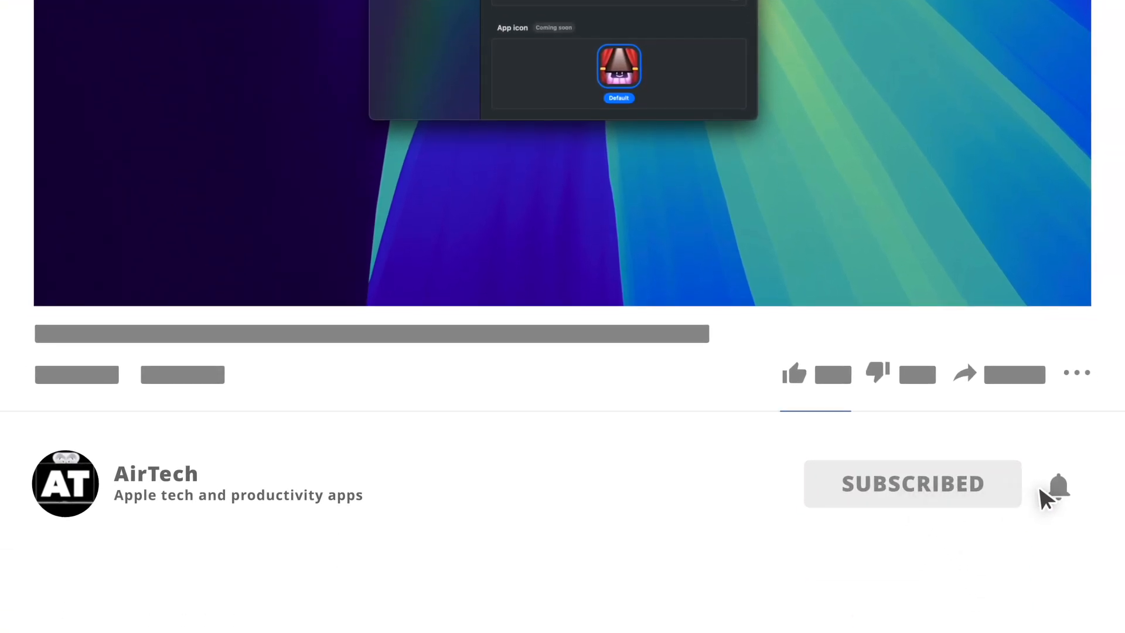